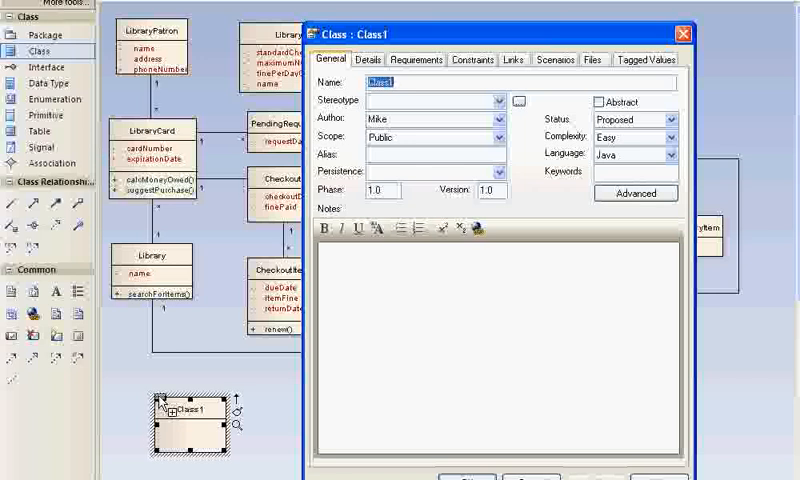
Enter 'InterLibraryLoan' as the new class name and confirm it.
{"action": "type", "text": "InterLibrar"}
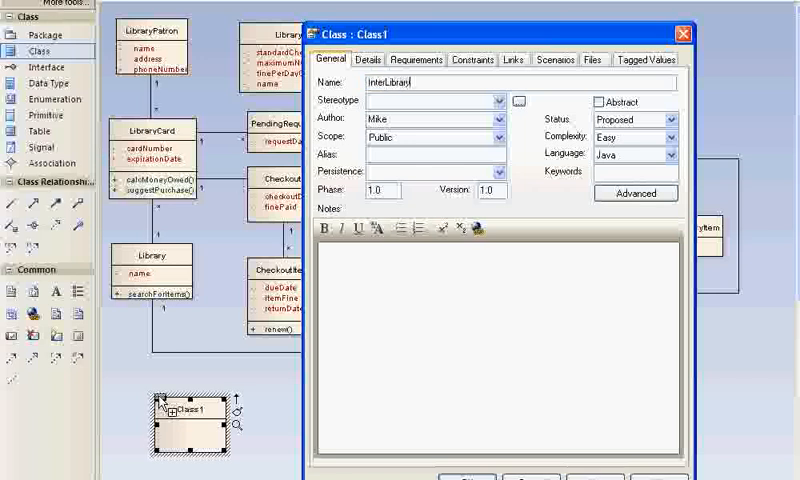
{"action": "type", "text": "yLoan"}
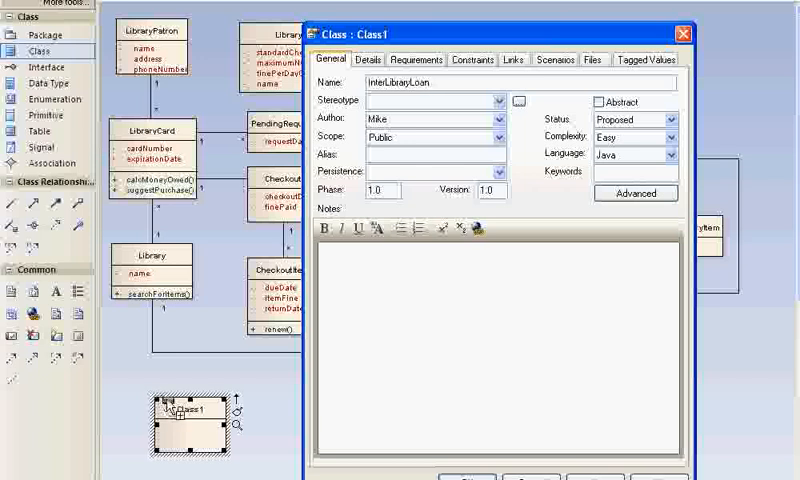
{"action": "left_click", "coordinate": [677, 29]}
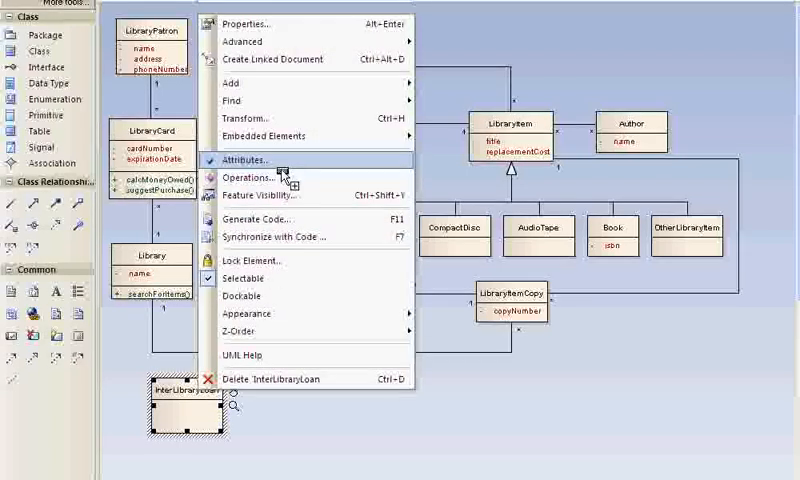
Add the attributes checkoutDate, dueDate and returnDate to InterLibraryLoan, saving each one.
{"action": "left_click", "coordinate": [251, 159]}
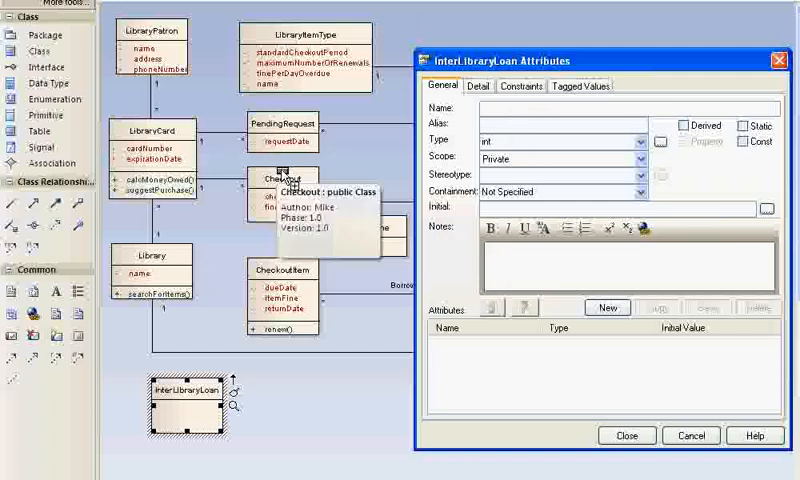
{"action": "type", "text": "checkoutDate"}
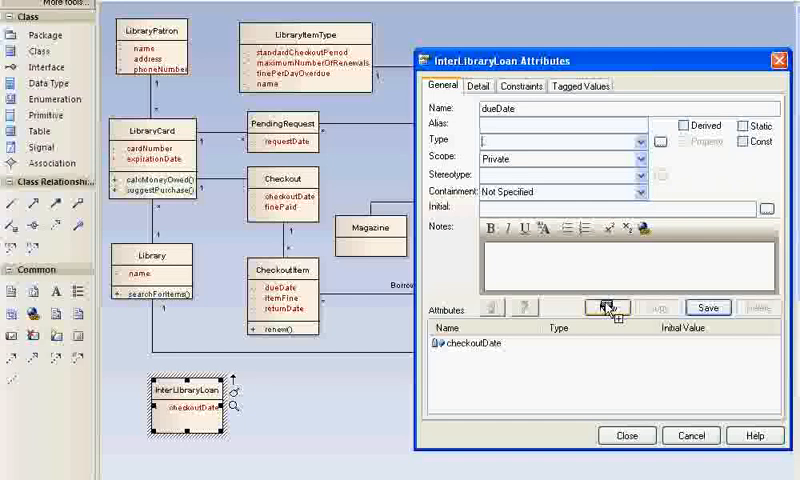
{"action": "left_click", "coordinate": [606, 308]}
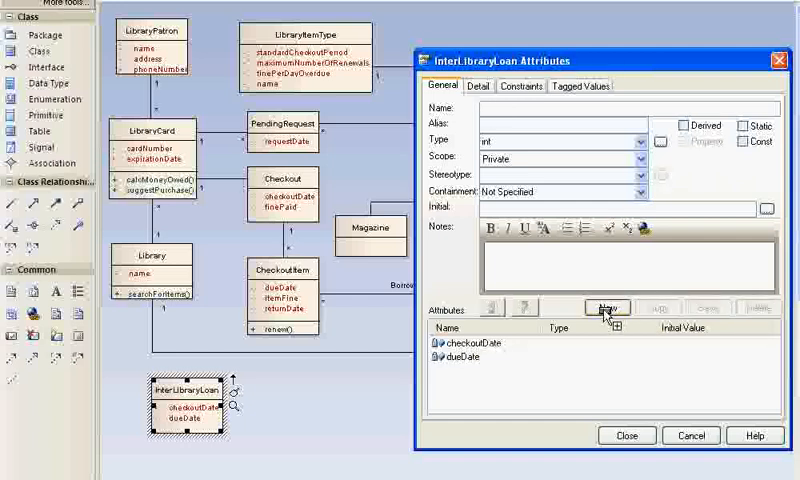
{"action": "type", "text": "returnDate"}
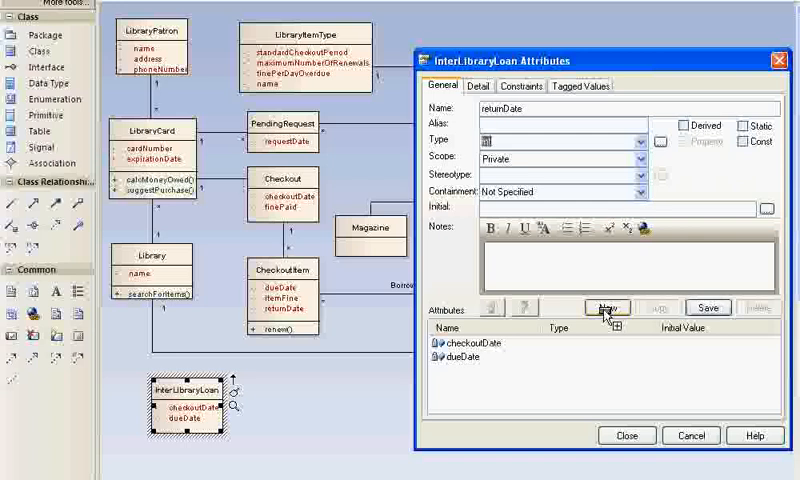
{"action": "left_click", "coordinate": [606, 307]}
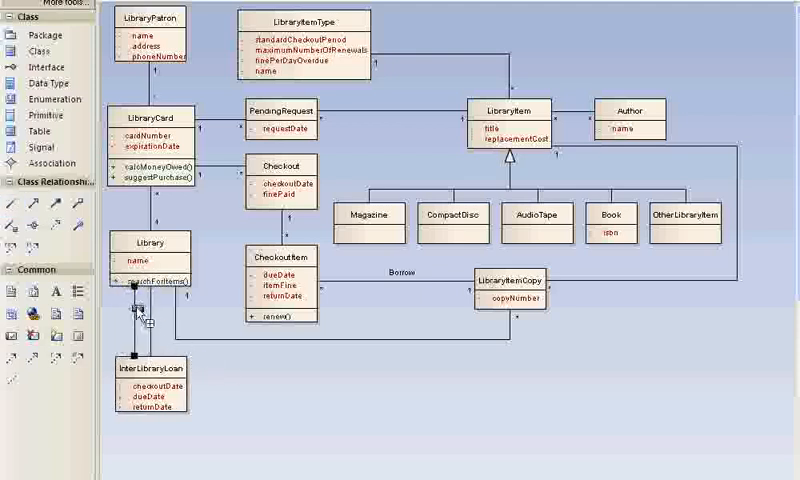
Set the Library-end role of the Library–InterLibraryLoan association to 'source'.
{"action": "right_click", "coordinate": [141, 315]}
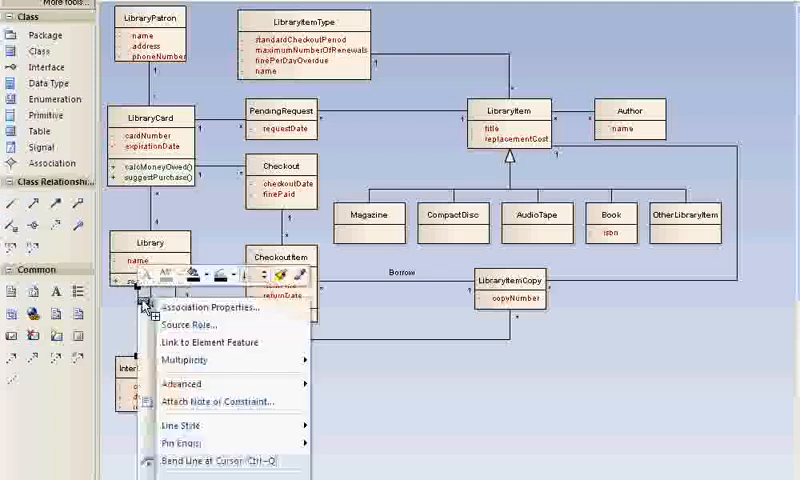
{"action": "mouse_move", "coordinate": [190, 325]}
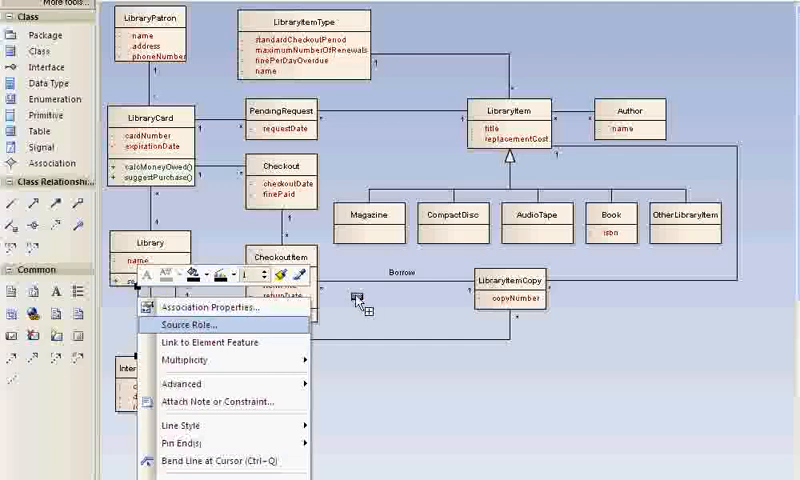
{"action": "left_click", "coordinate": [185, 324]}
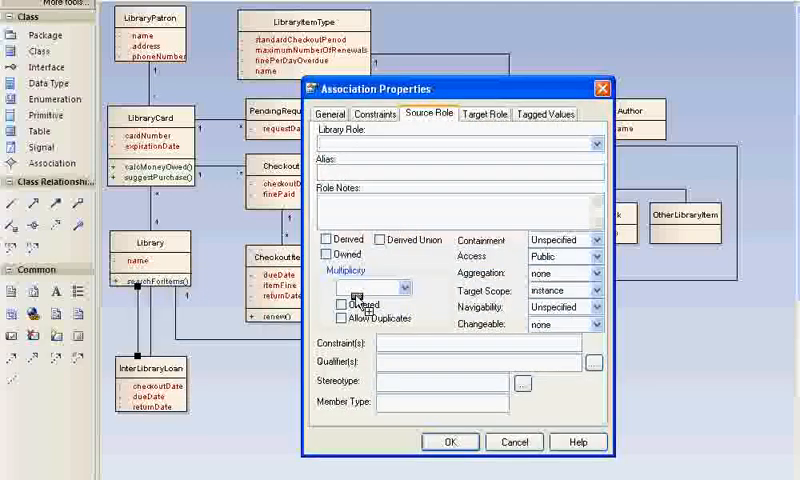
{"action": "type", "text": "source"}
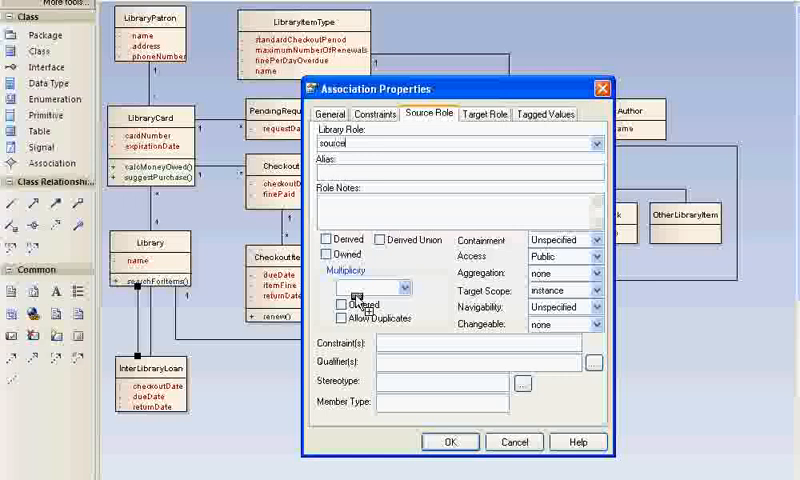
{"action": "left_click", "coordinate": [451, 442]}
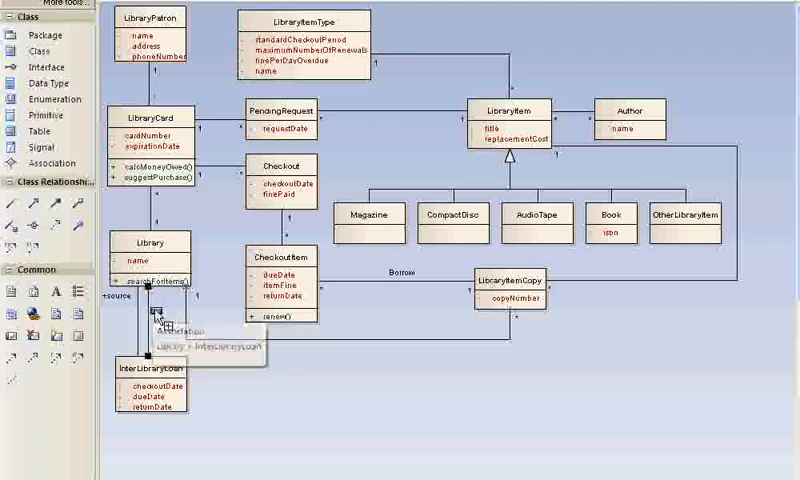
Give the second Library–InterLibraryLoan association the Library-end role 'target'.
{"action": "right_click", "coordinate": [163, 318]}
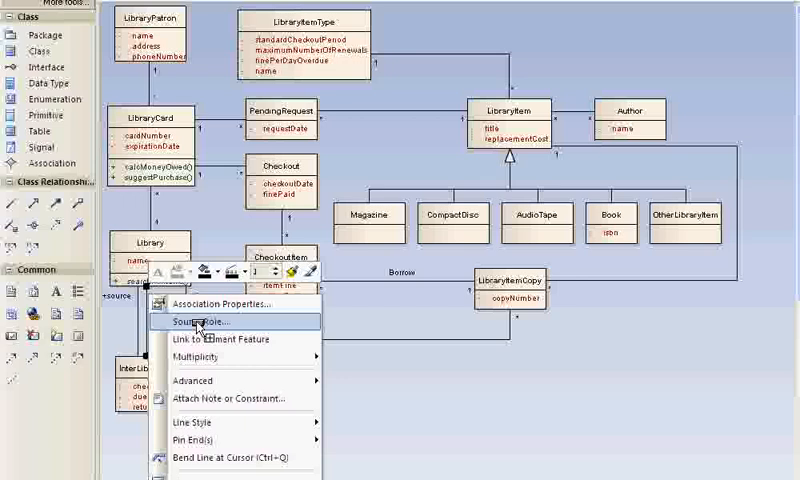
{"action": "left_click", "coordinate": [201, 321]}
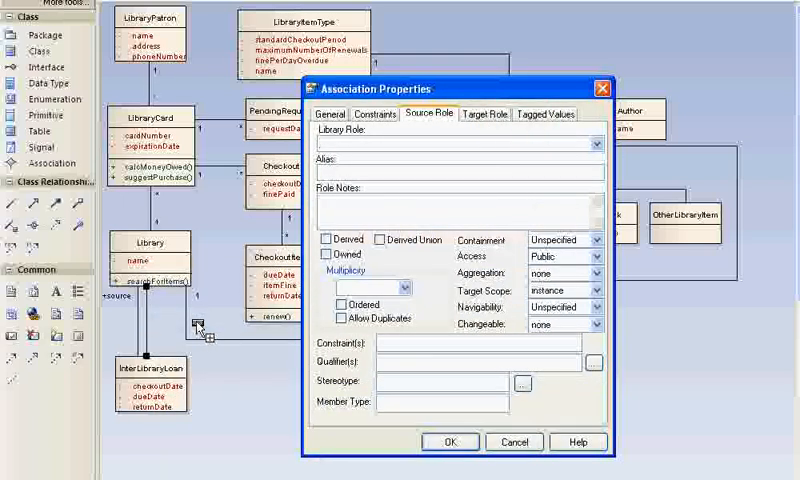
{"action": "type", "text": "target1"}
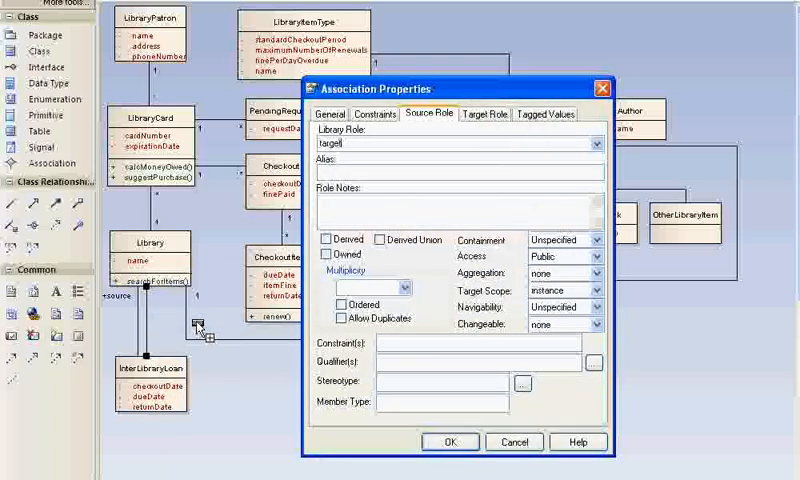
{"action": "left_click", "coordinate": [453, 442]}
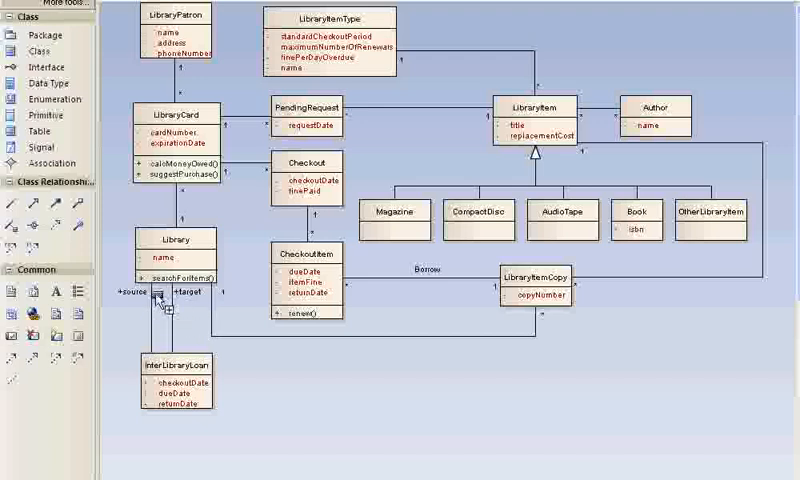
Open the context menu of a Library–InterLibraryLoan association.
{"action": "right_click", "coordinate": [160, 295]}
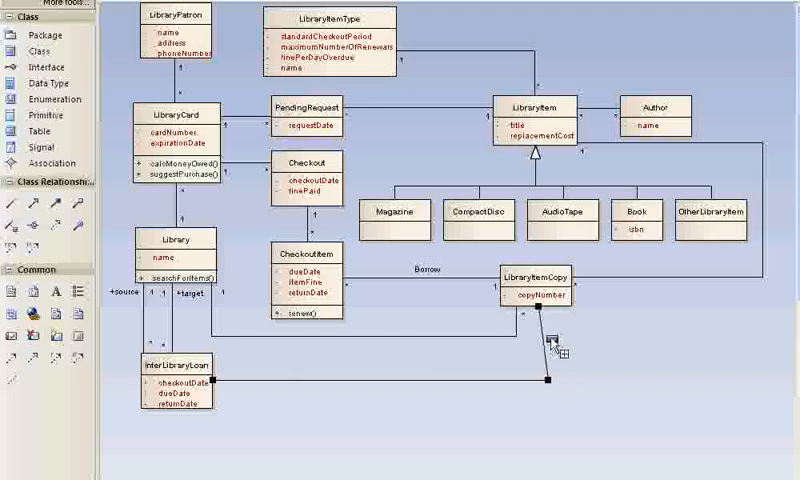
{"action": "mouse_move", "coordinate": [560, 354]}
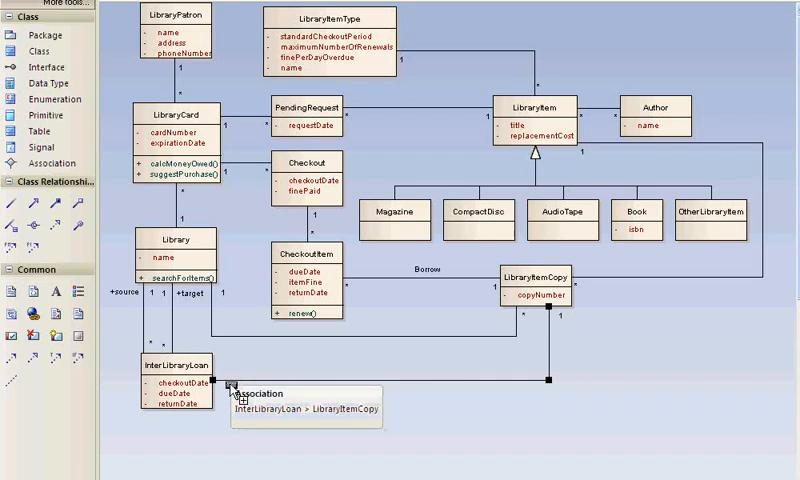
{"action": "mouse_move", "coordinate": [296, 443]}
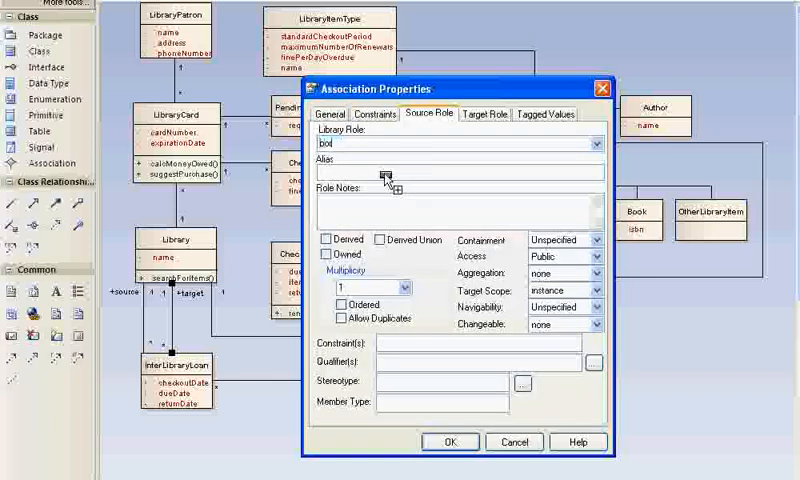
Enter 'borrower' as the Library-end role name and confirm.
{"action": "type", "text": "borrower"}
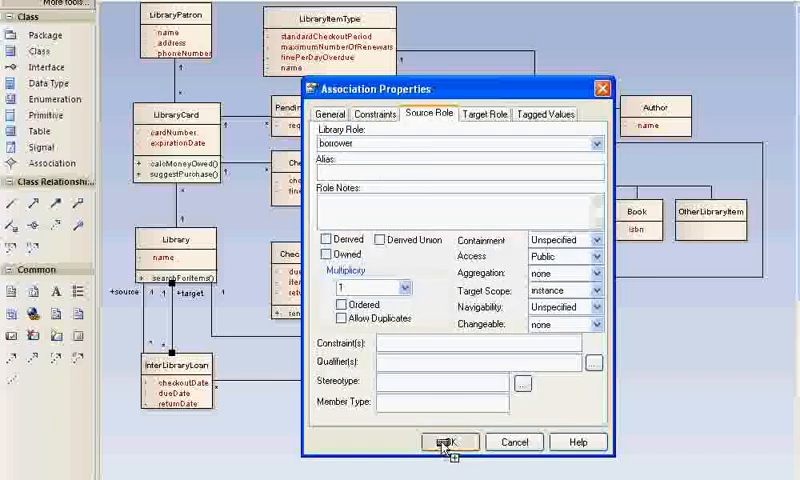
{"action": "left_click", "coordinate": [446, 442]}
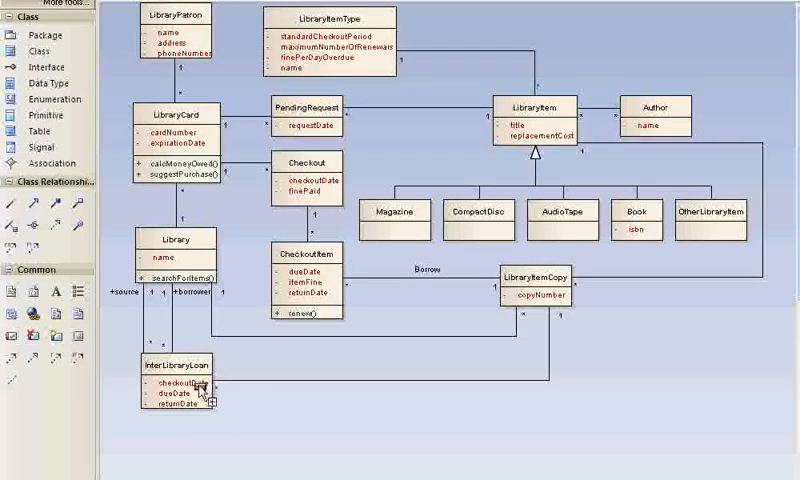
{"action": "mouse_move", "coordinate": [555, 297]}
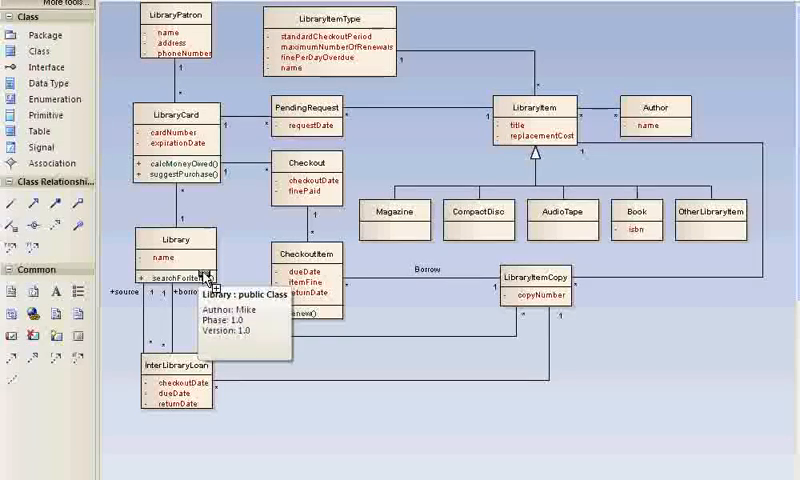
{"action": "mouse_move", "coordinate": [145, 327]}
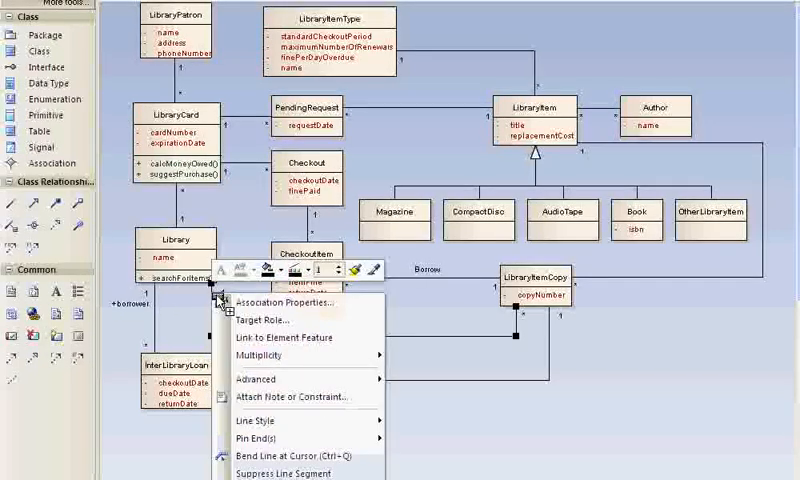
{"action": "mouse_move", "coordinate": [262, 320]}
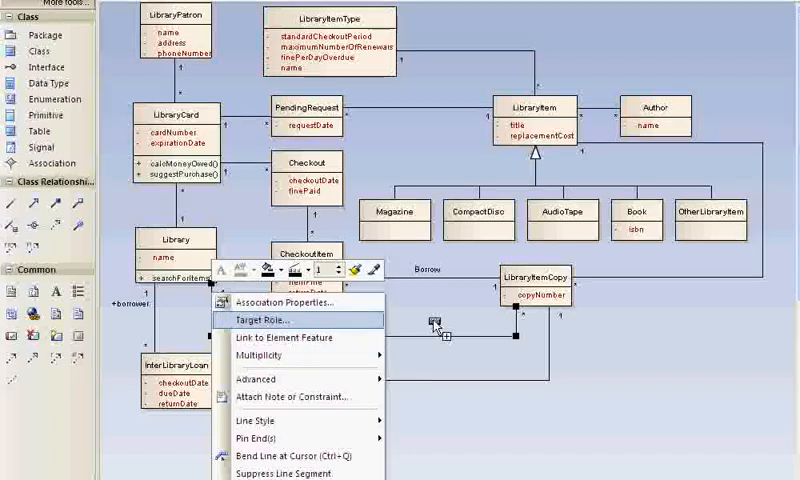
Set the association's target-end role at Library to 'owner'.
{"action": "left_click", "coordinate": [263, 320]}
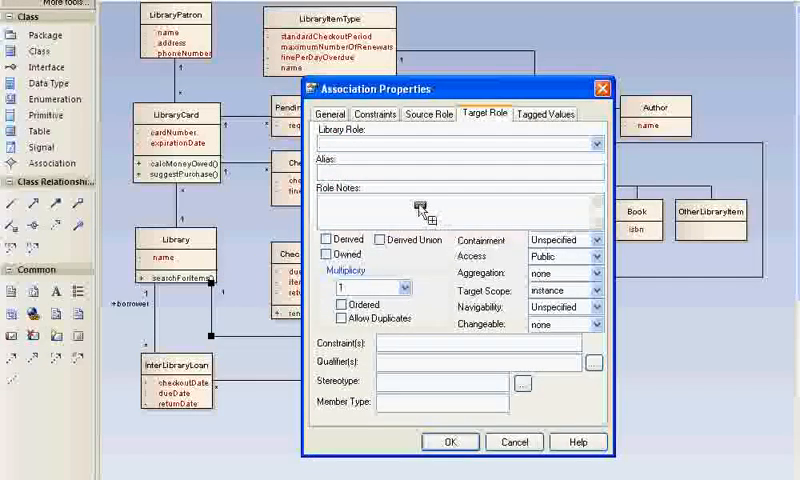
{"action": "type", "text": "owner"}
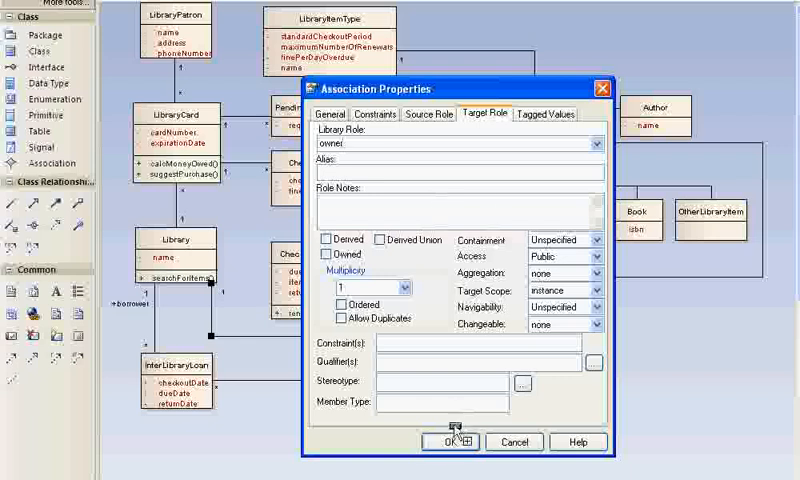
{"action": "left_click", "coordinate": [452, 441]}
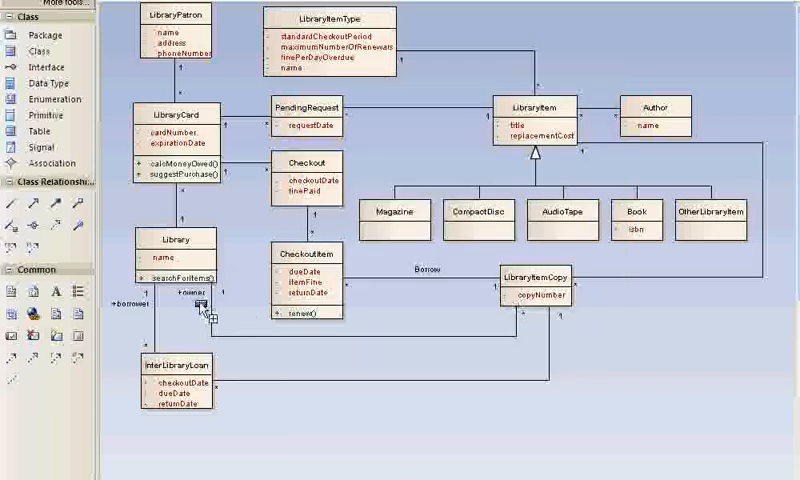
{"action": "mouse_move", "coordinate": [228, 325]}
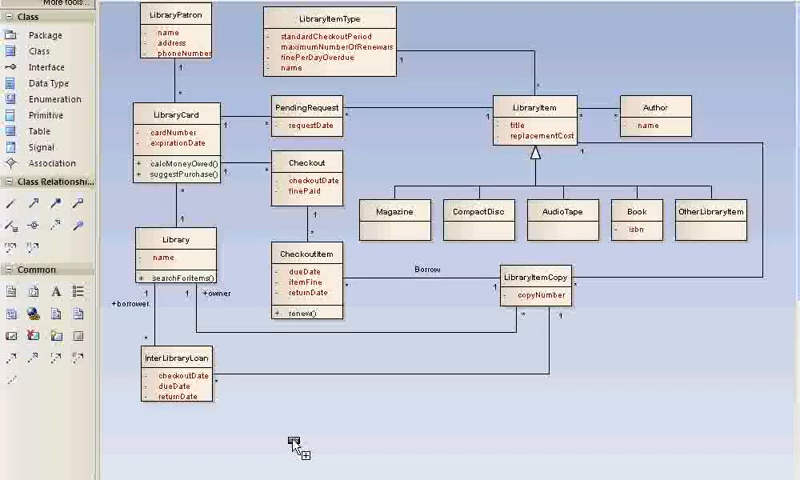
{"action": "mouse_move", "coordinate": [455, 141]}
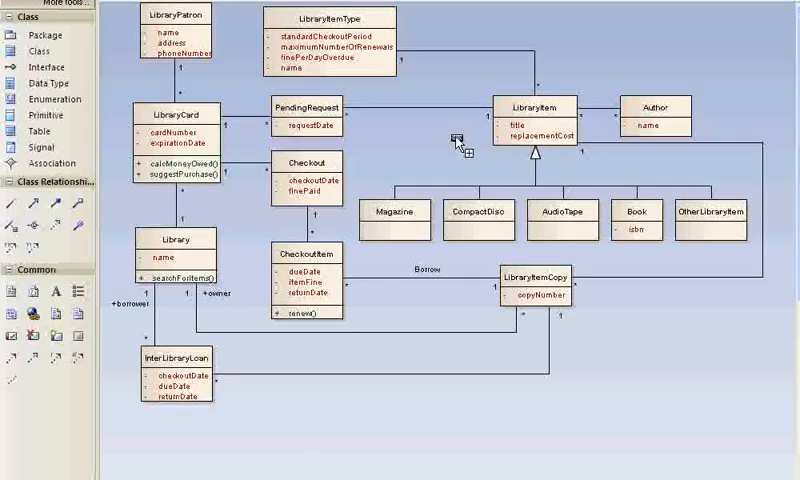
Select the LibraryItem class on the diagram.
{"action": "left_click", "coordinate": [537, 120]}
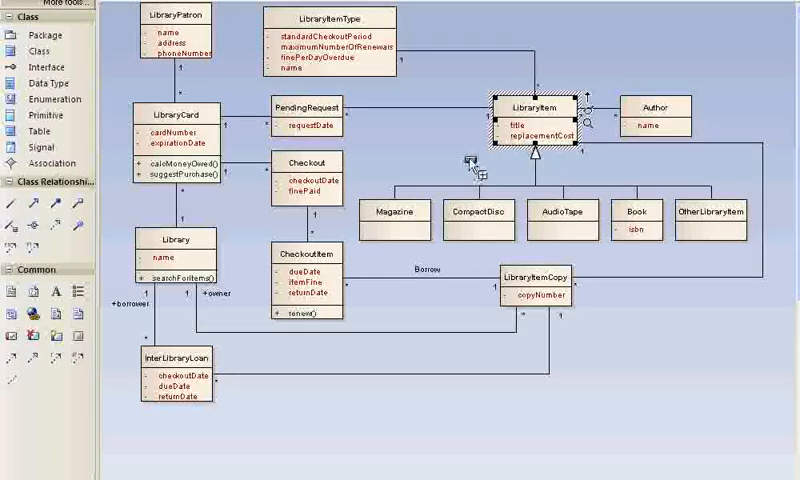
Open the LibraryItem Class properties dialog, then close it.
{"action": "double_click", "coordinate": [540, 108]}
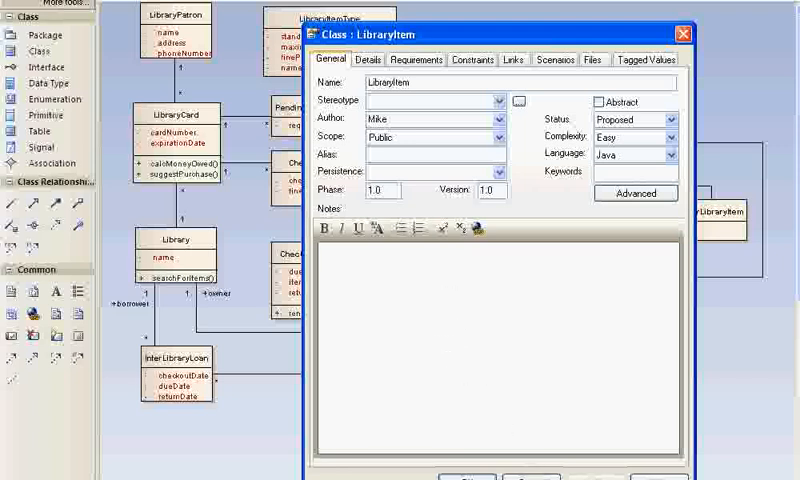
{"action": "left_click", "coordinate": [678, 33]}
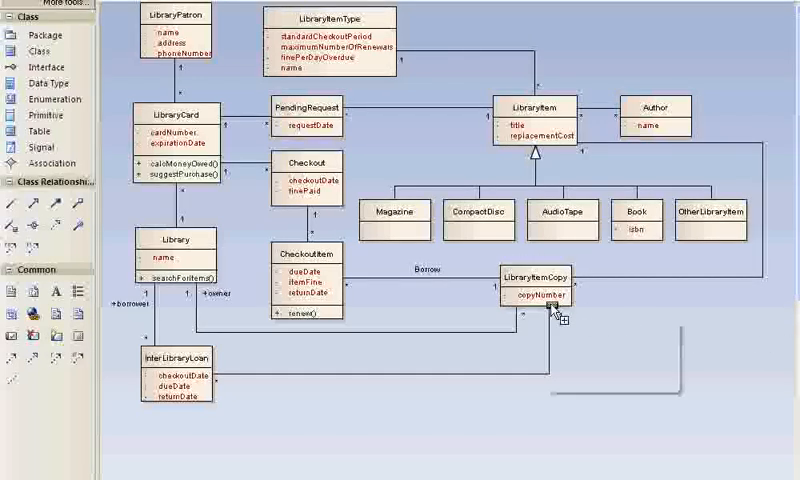
{"action": "mouse_move", "coordinate": [545, 315]}
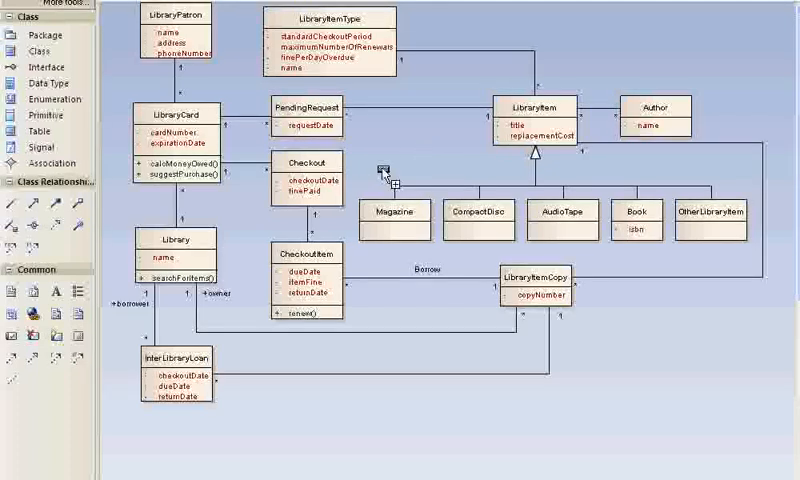
{"action": "mouse_move", "coordinate": [330, 280]}
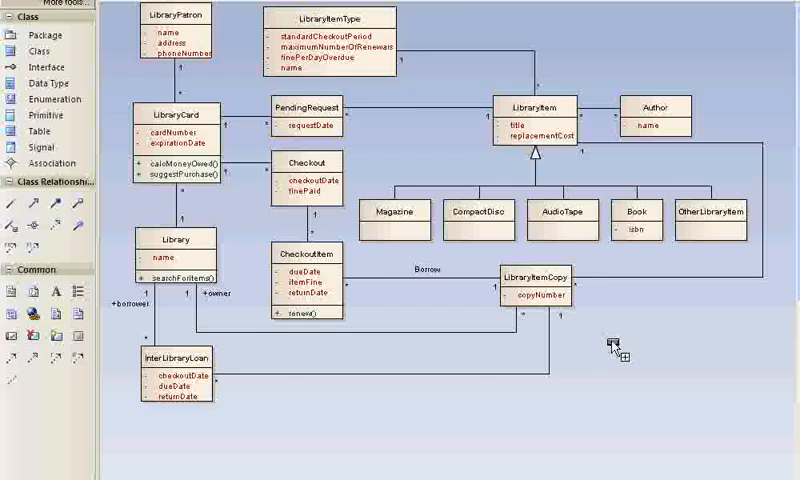
{"action": "mouse_move", "coordinate": [612, 348]}
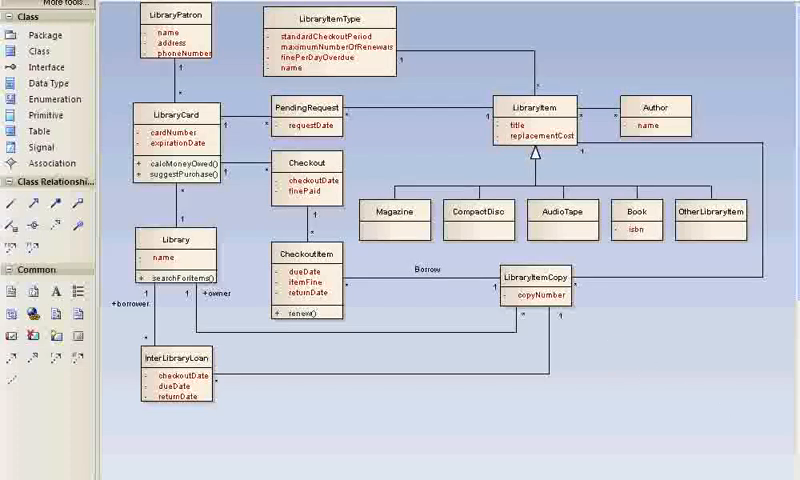